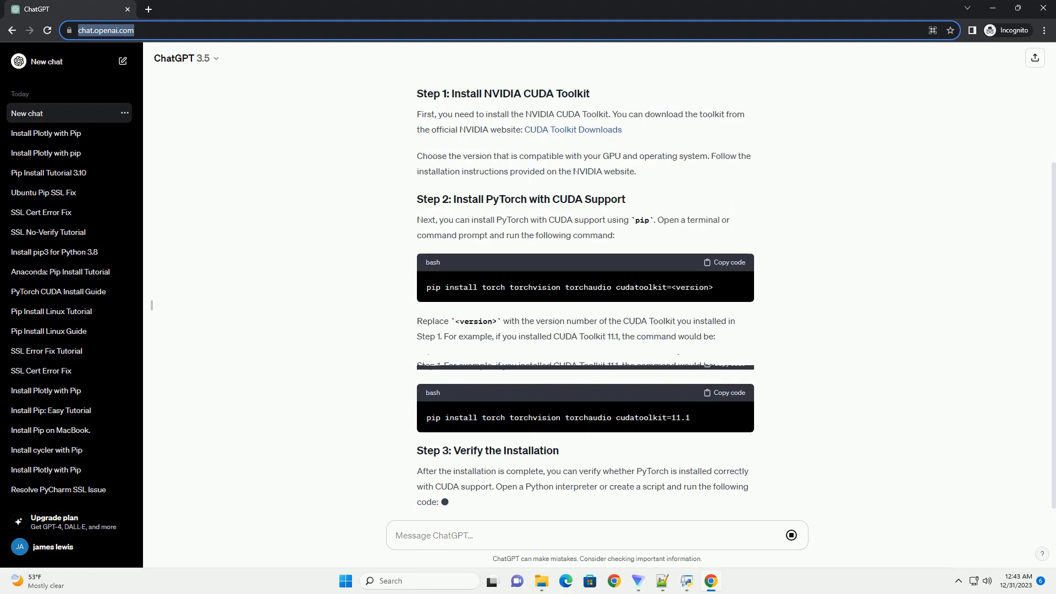
pyautogui.scroll(-3)
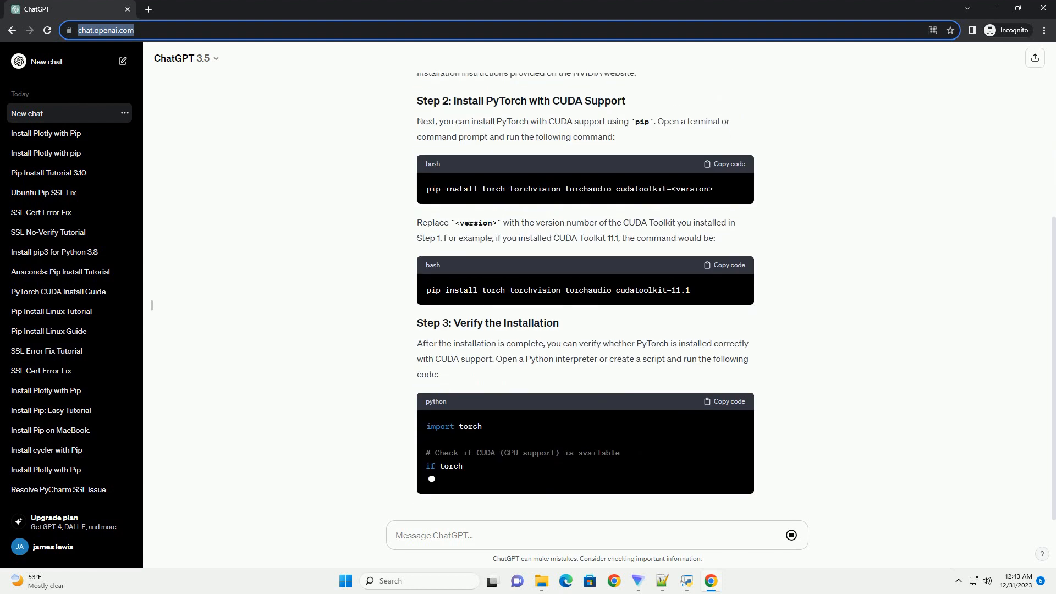
pyautogui.scroll(-3)
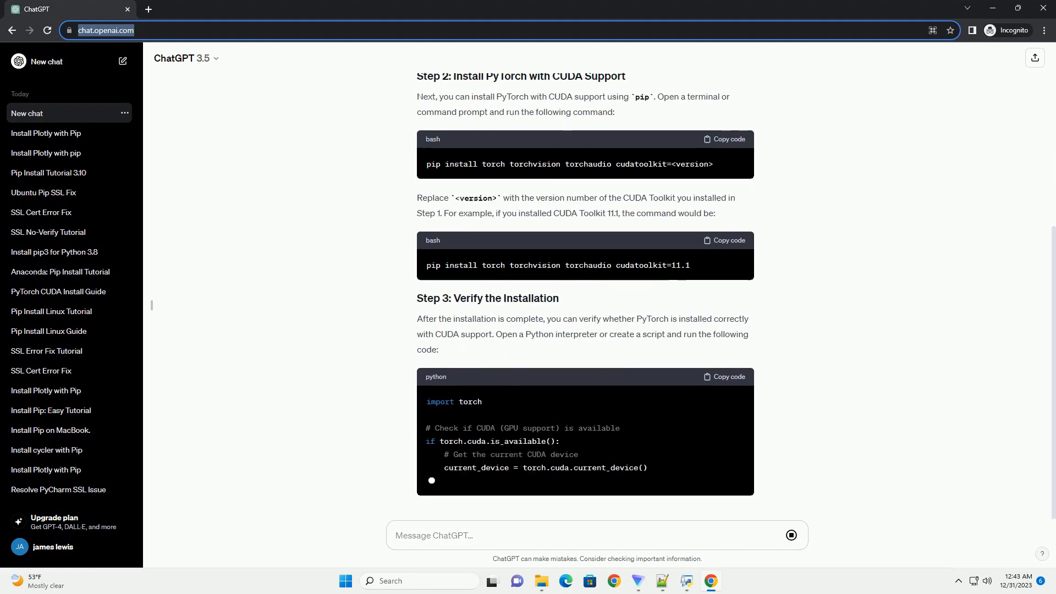